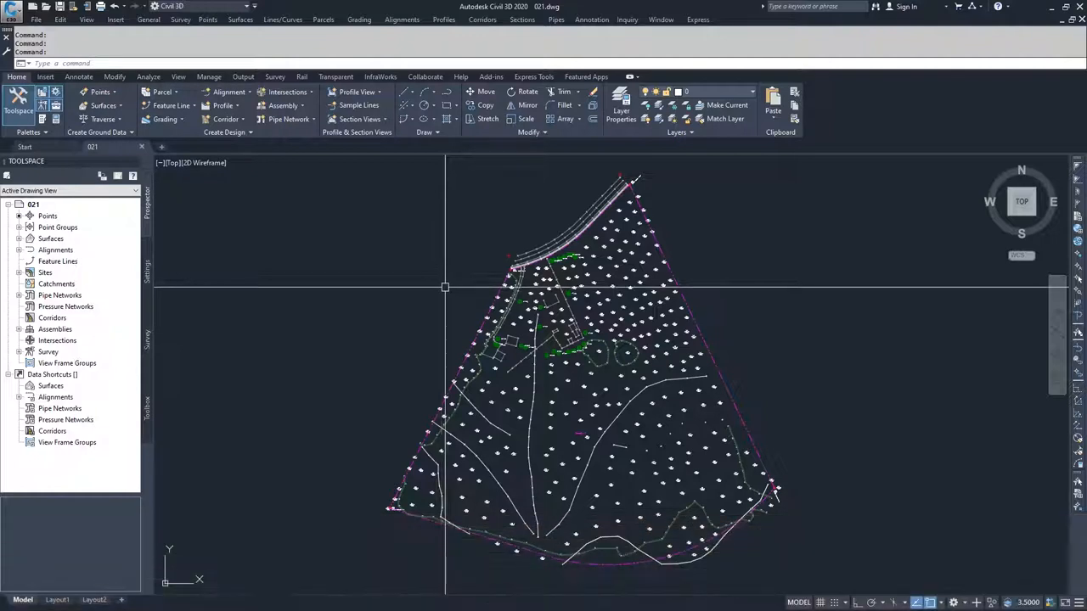
- Make the C-PROP property layer current from the Home ribbon layer list
click(751, 91)
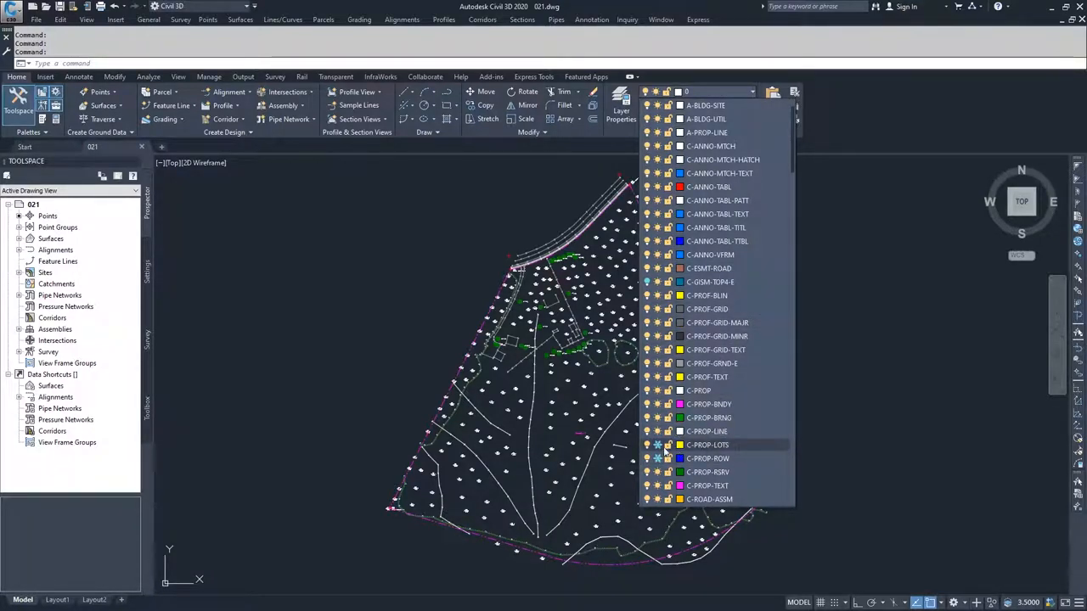
click(658, 445)
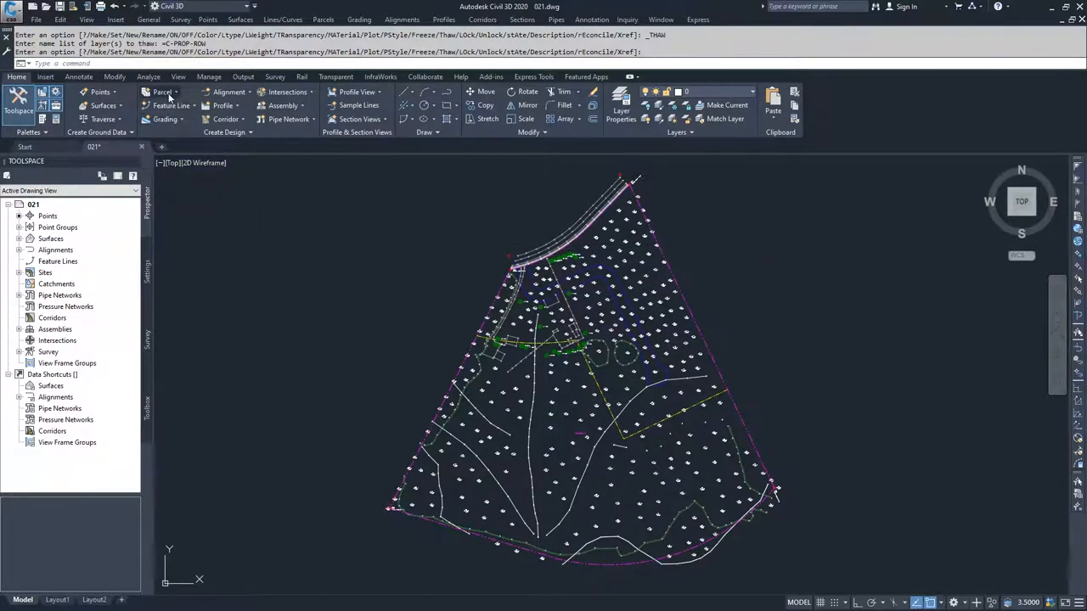
- Start Create Parcel from Objects and pick the two drawn polylines for conversion
click(163, 92)
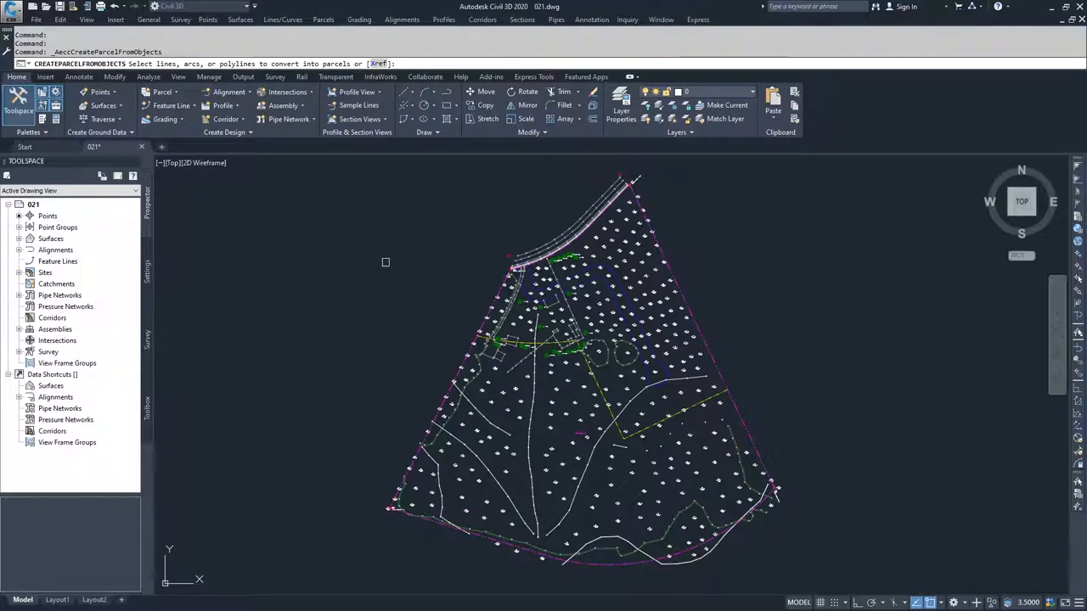
mouse_move(590, 292)
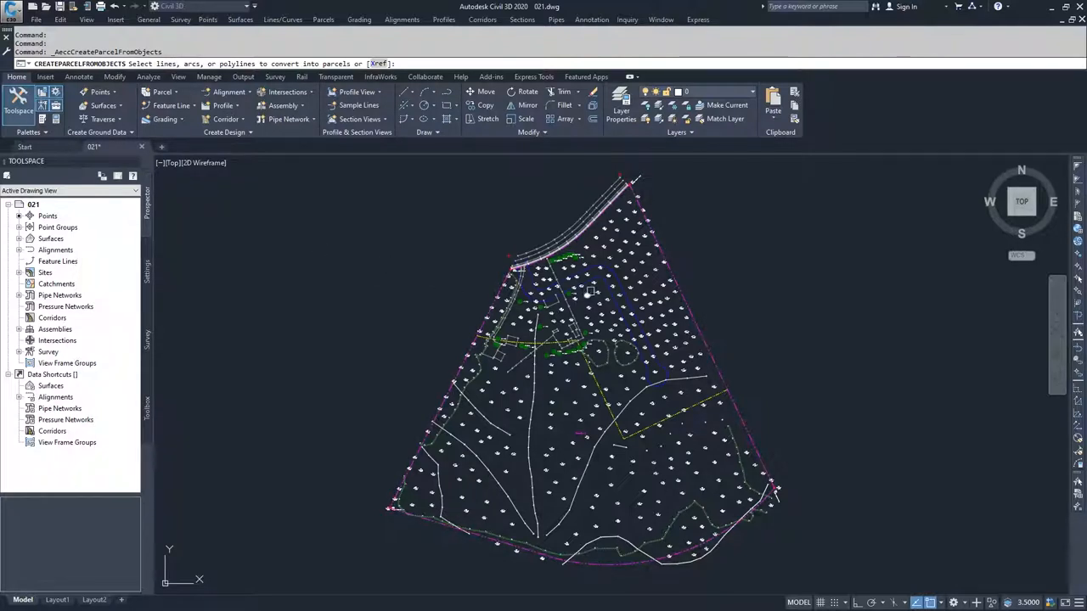
click(587, 292)
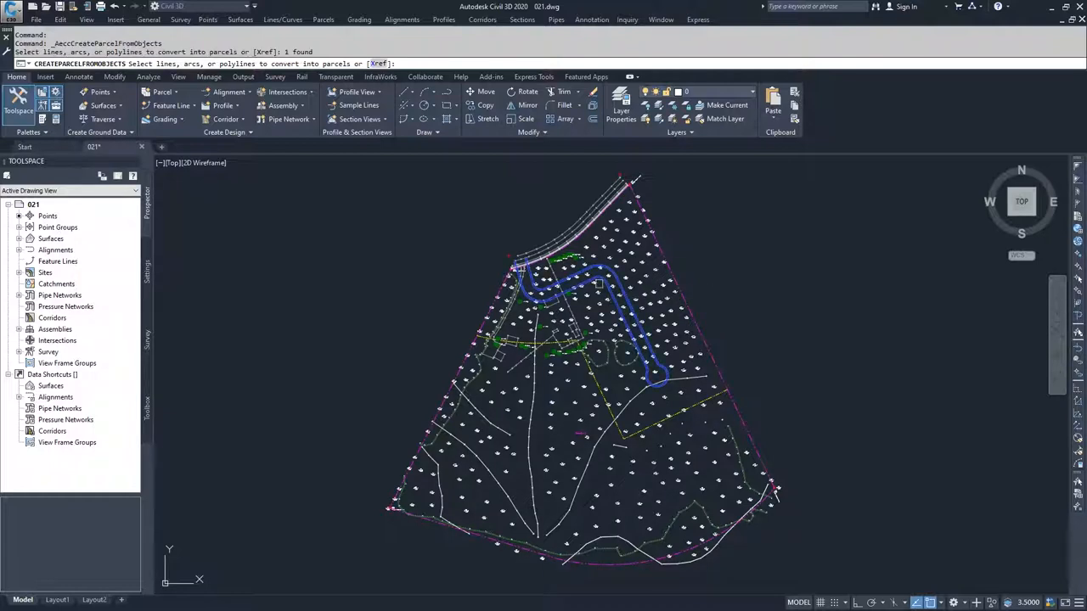
click(472, 370)
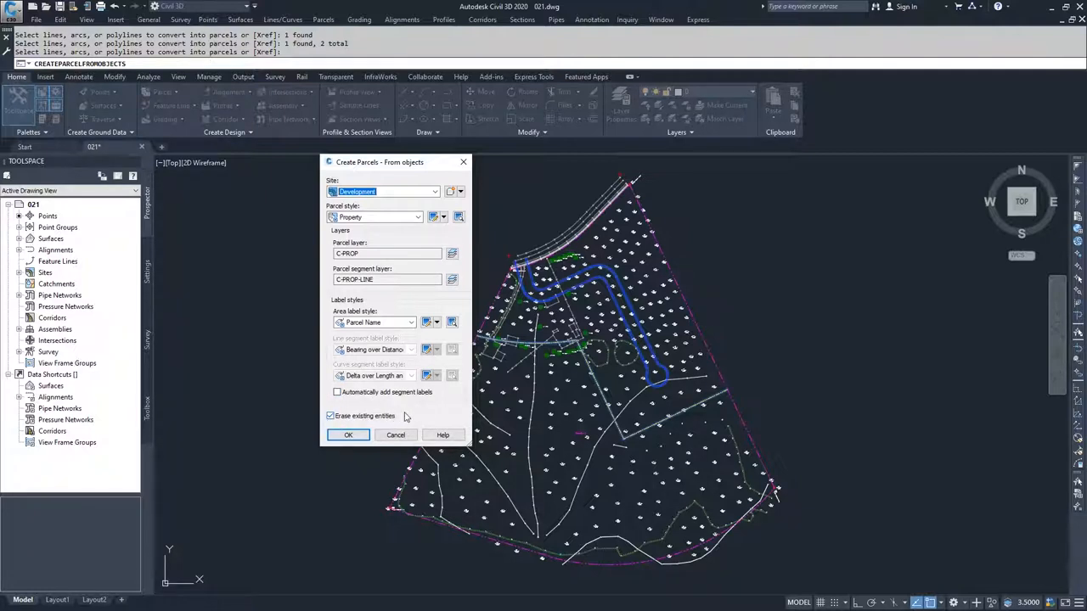
- Tick Erase existing entities and confirm, turning the polylines into parcel lines
click(330, 416)
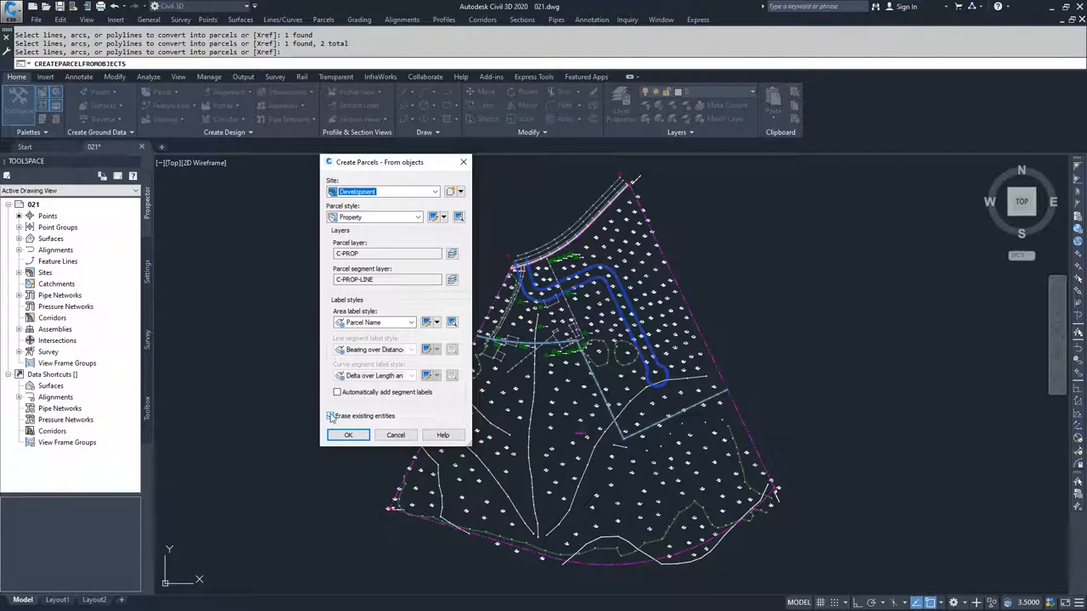
click(329, 416)
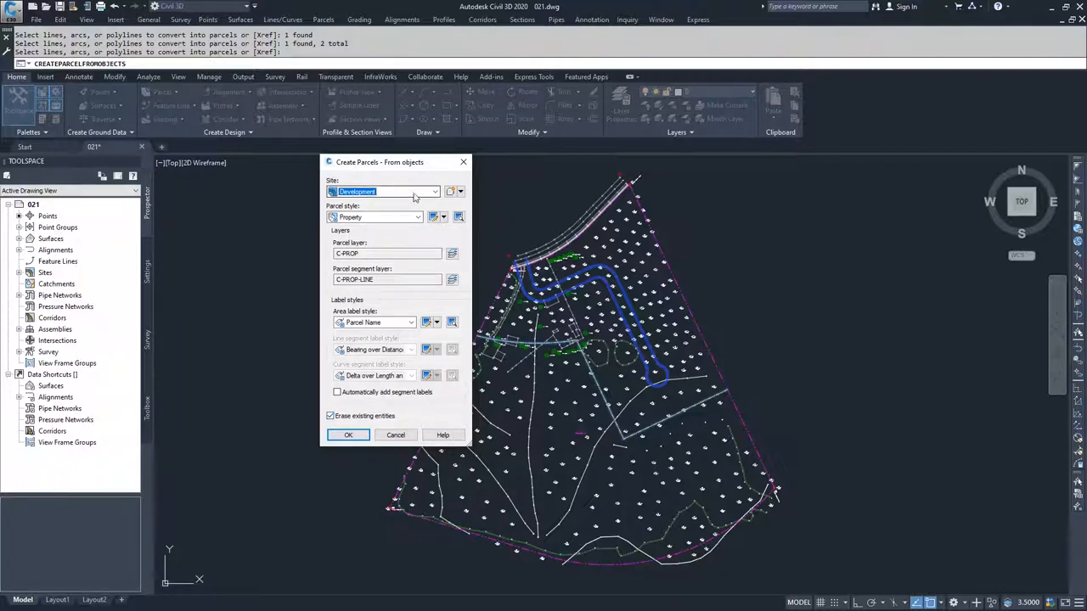
mouse_move(416, 194)
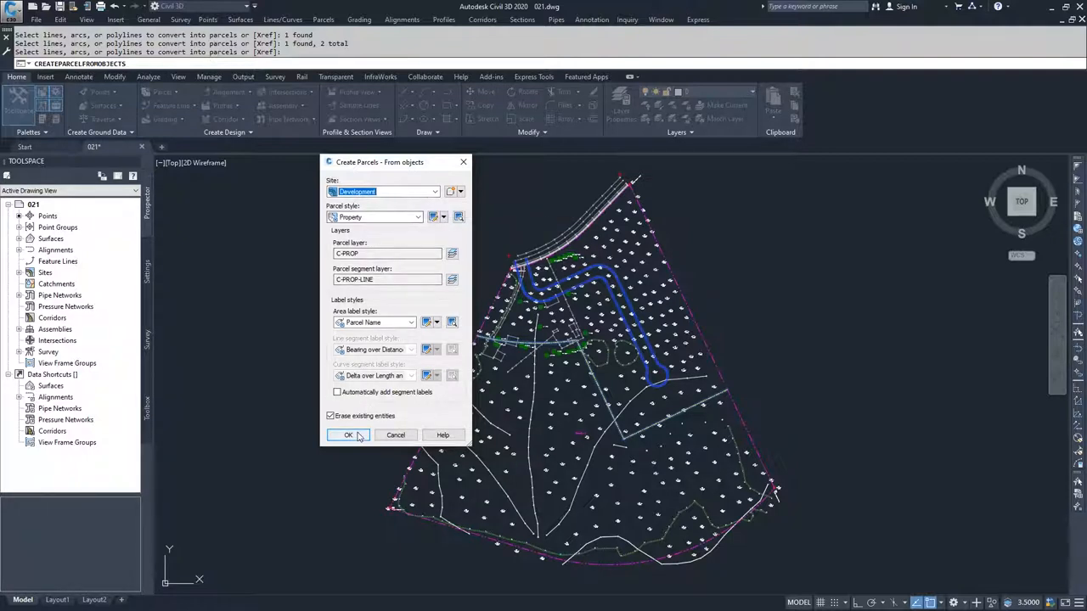
click(346, 435)
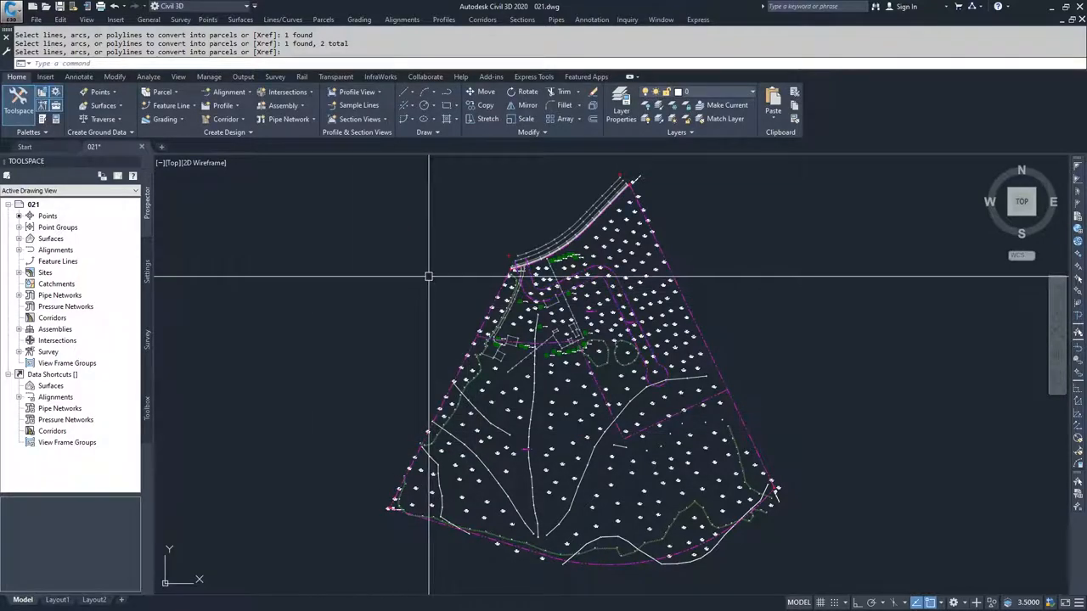